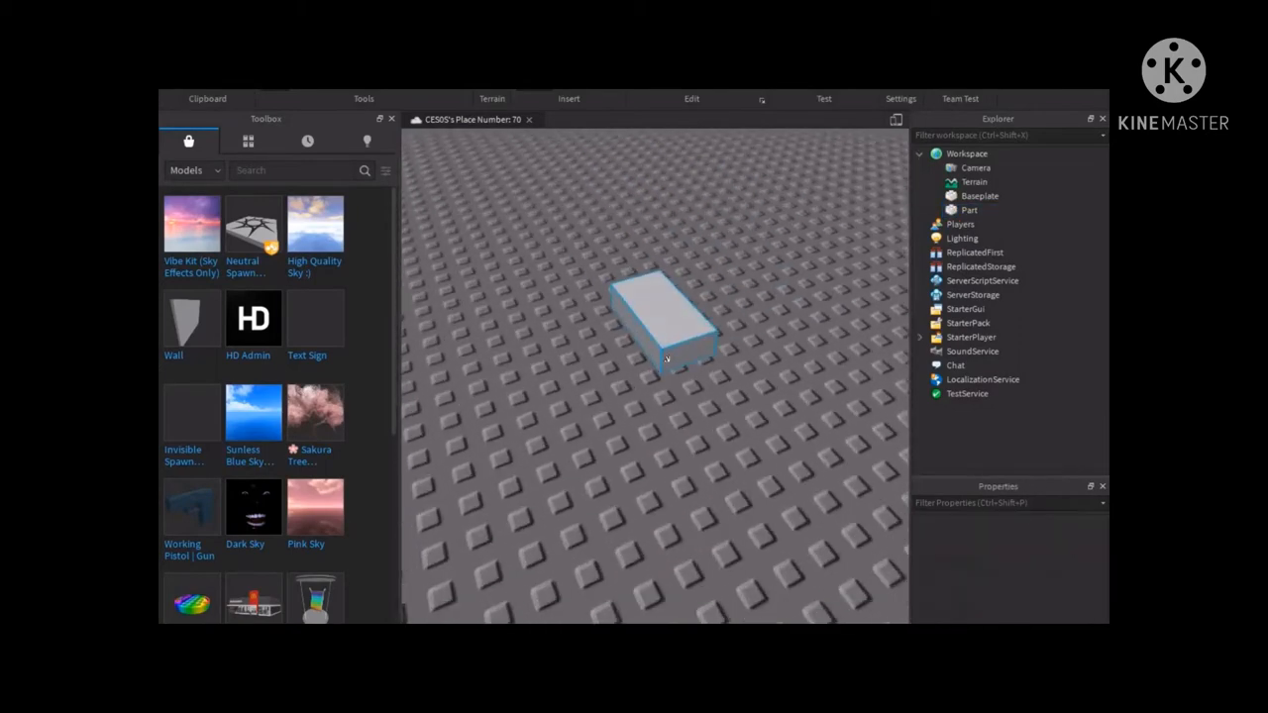
- Select the grey block Part in the Explorer and viewport to show its adjustment handles
left_click(671, 327)
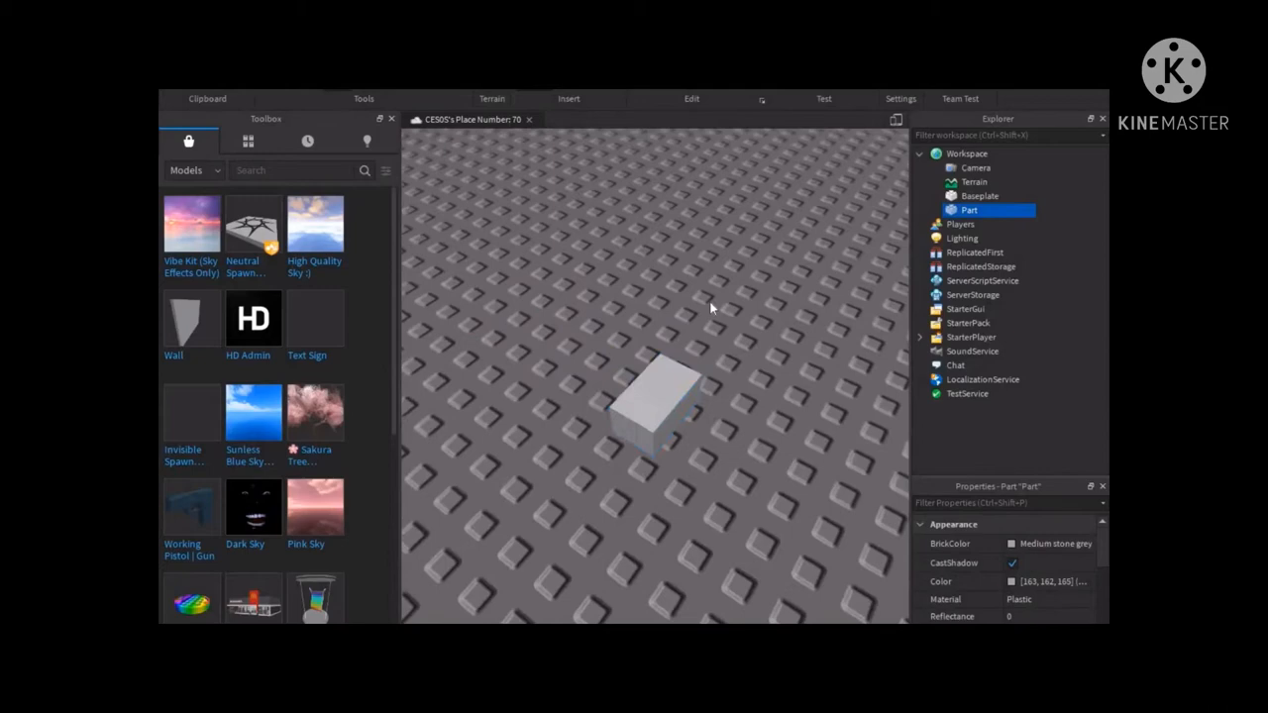
left_click(659, 396)
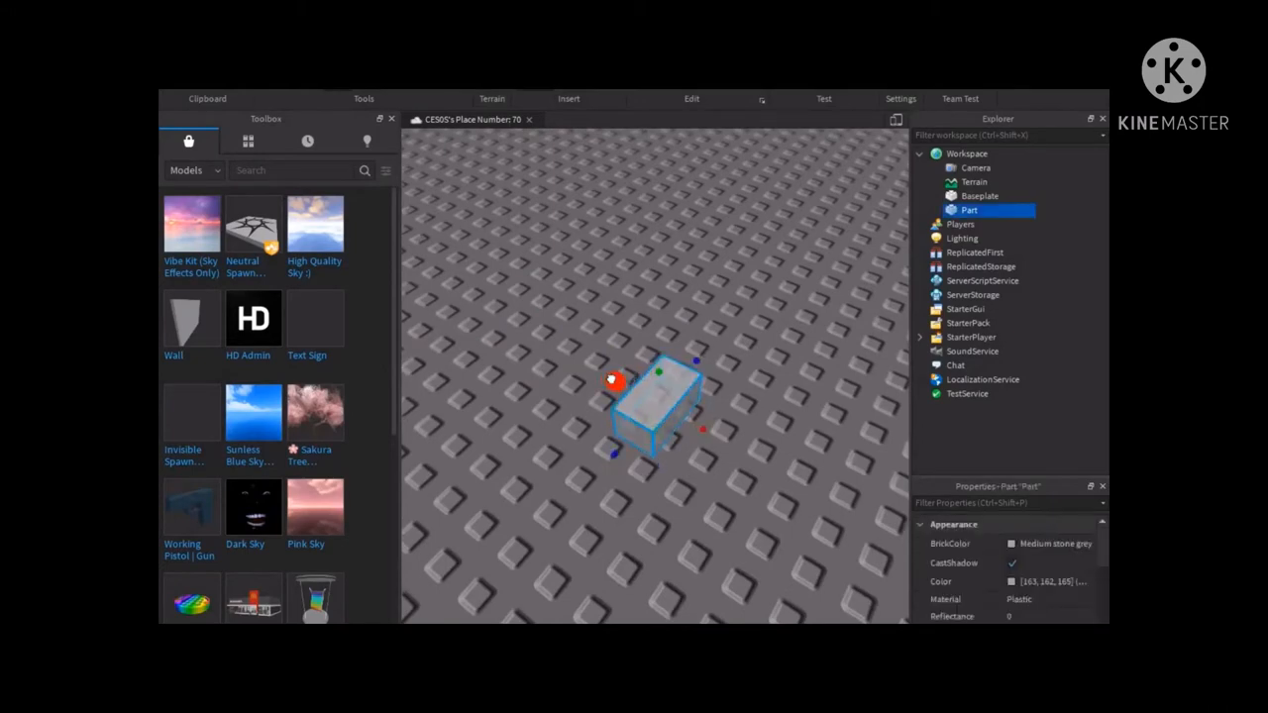